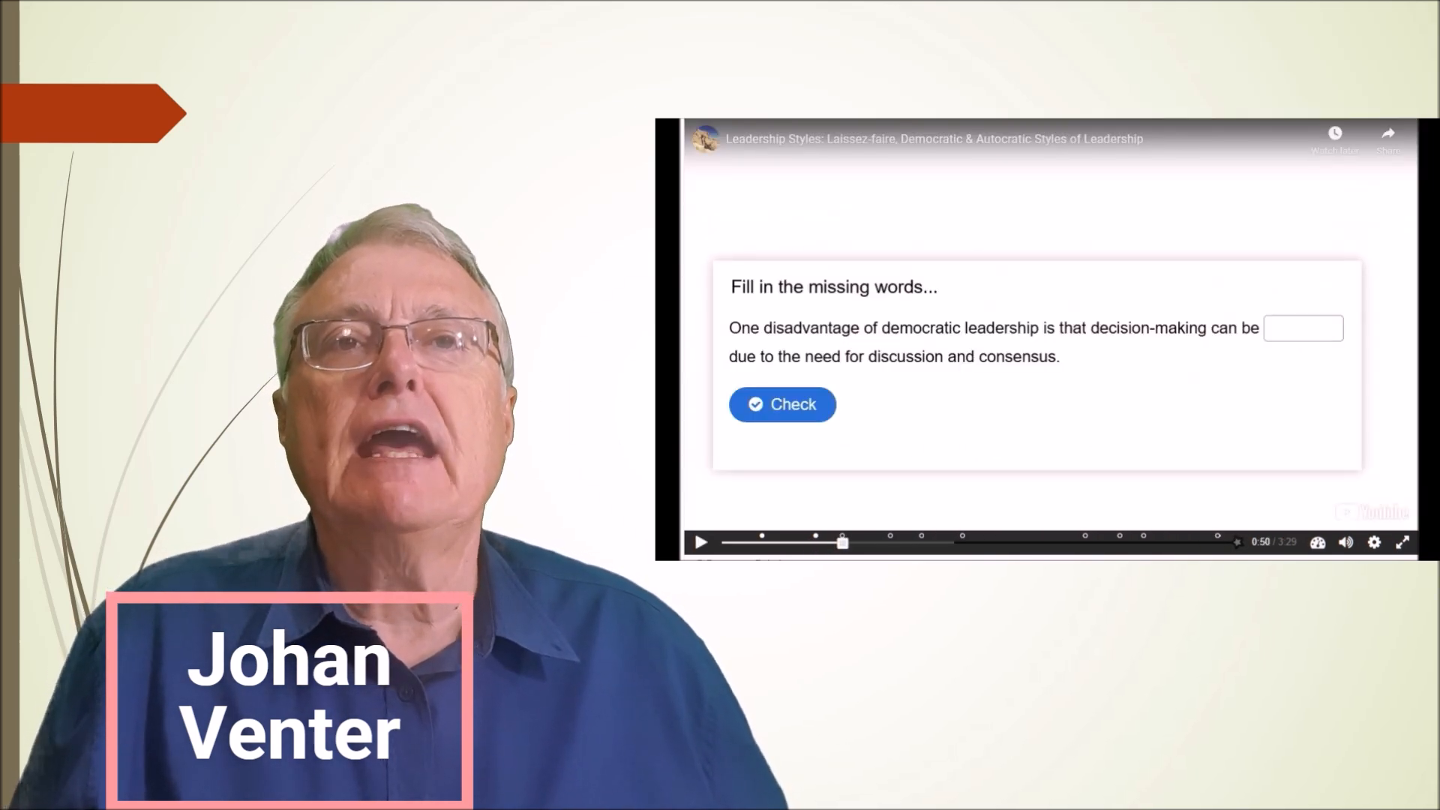
Type 'time-cons' while advancing to the 'leadership styles' YouTube search results slide
text(time-cons)
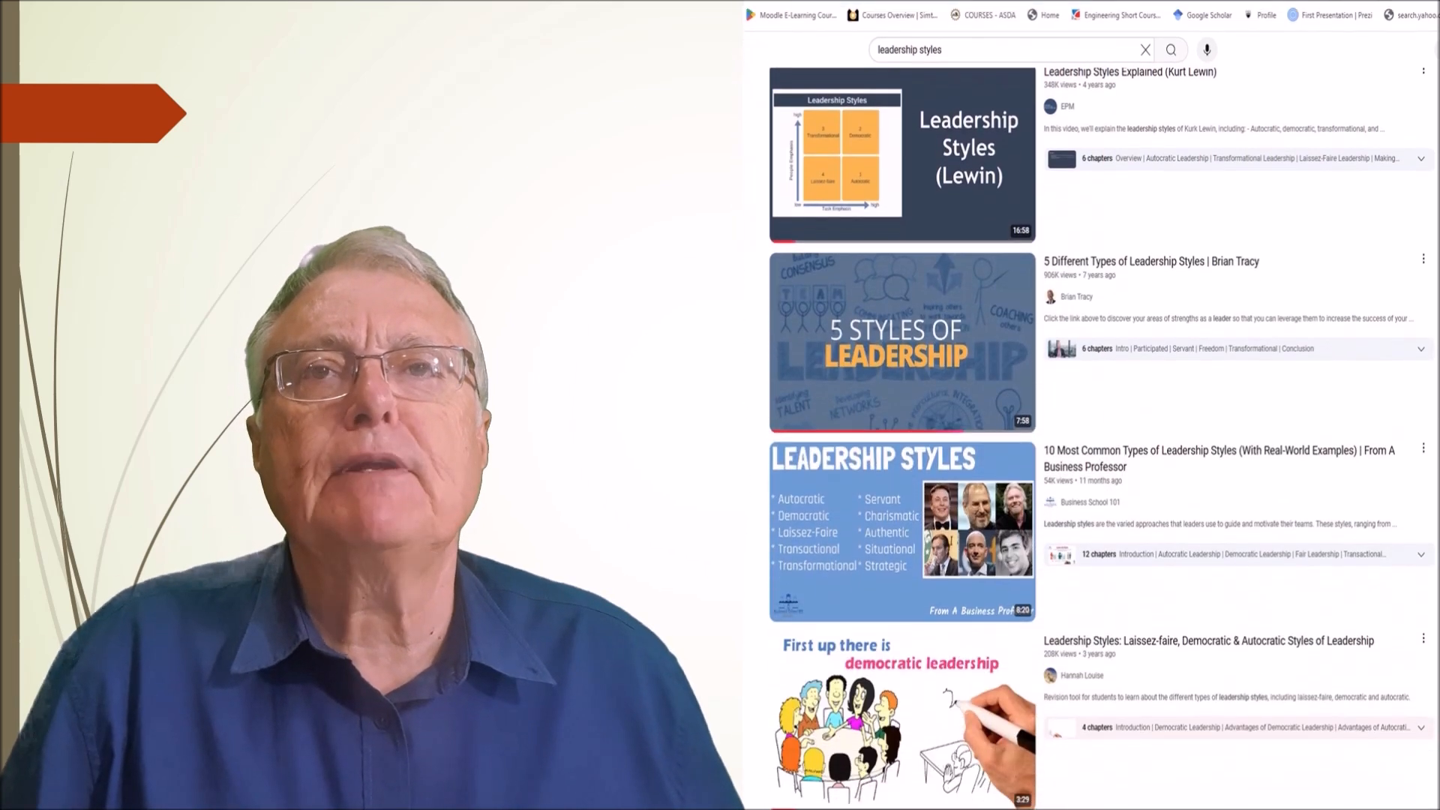
Scroll the results and open 'Leadership Styles: Laissez-faire, Democratic & Autocratic Styles of Leadership'
scroll(down, 3)
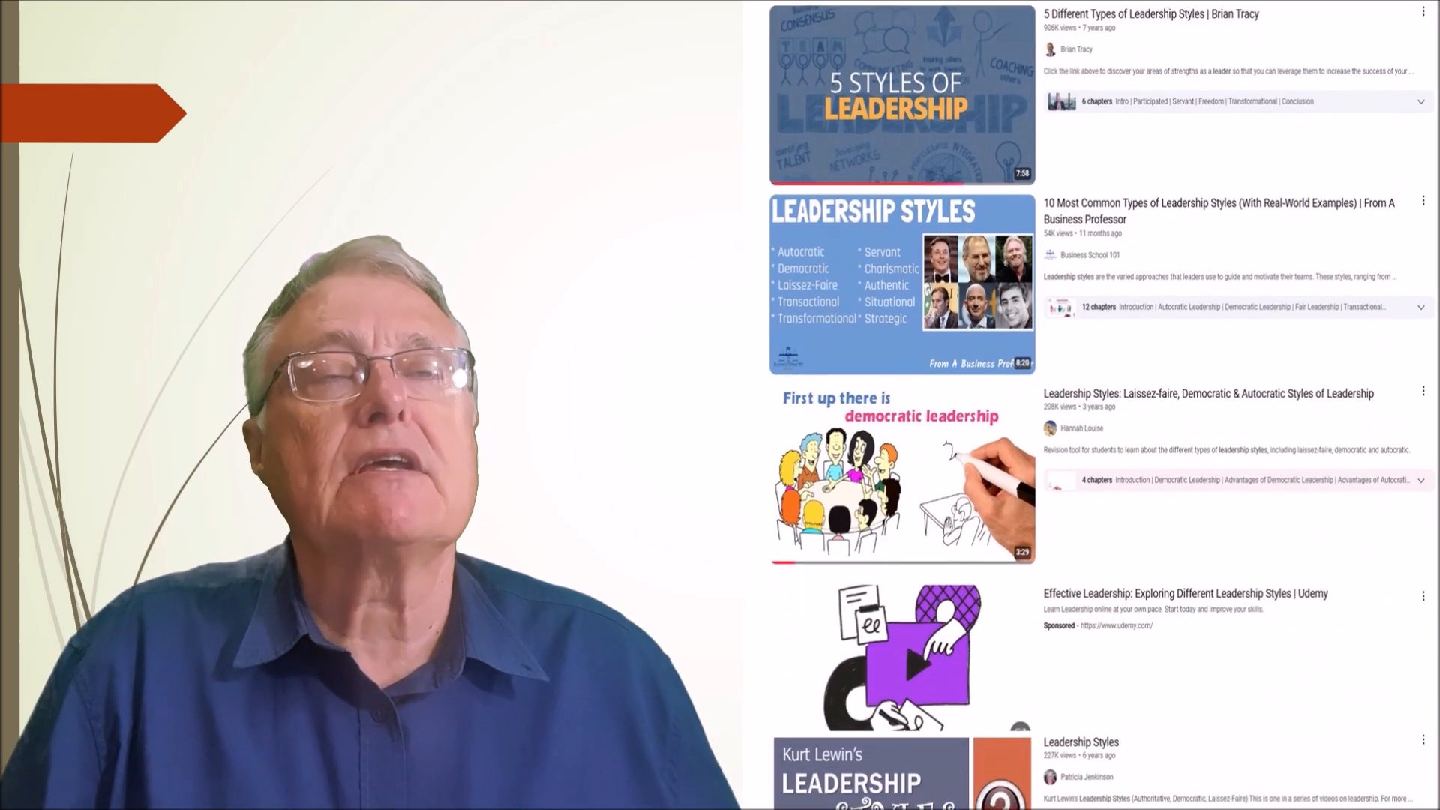
scroll(down, 3)
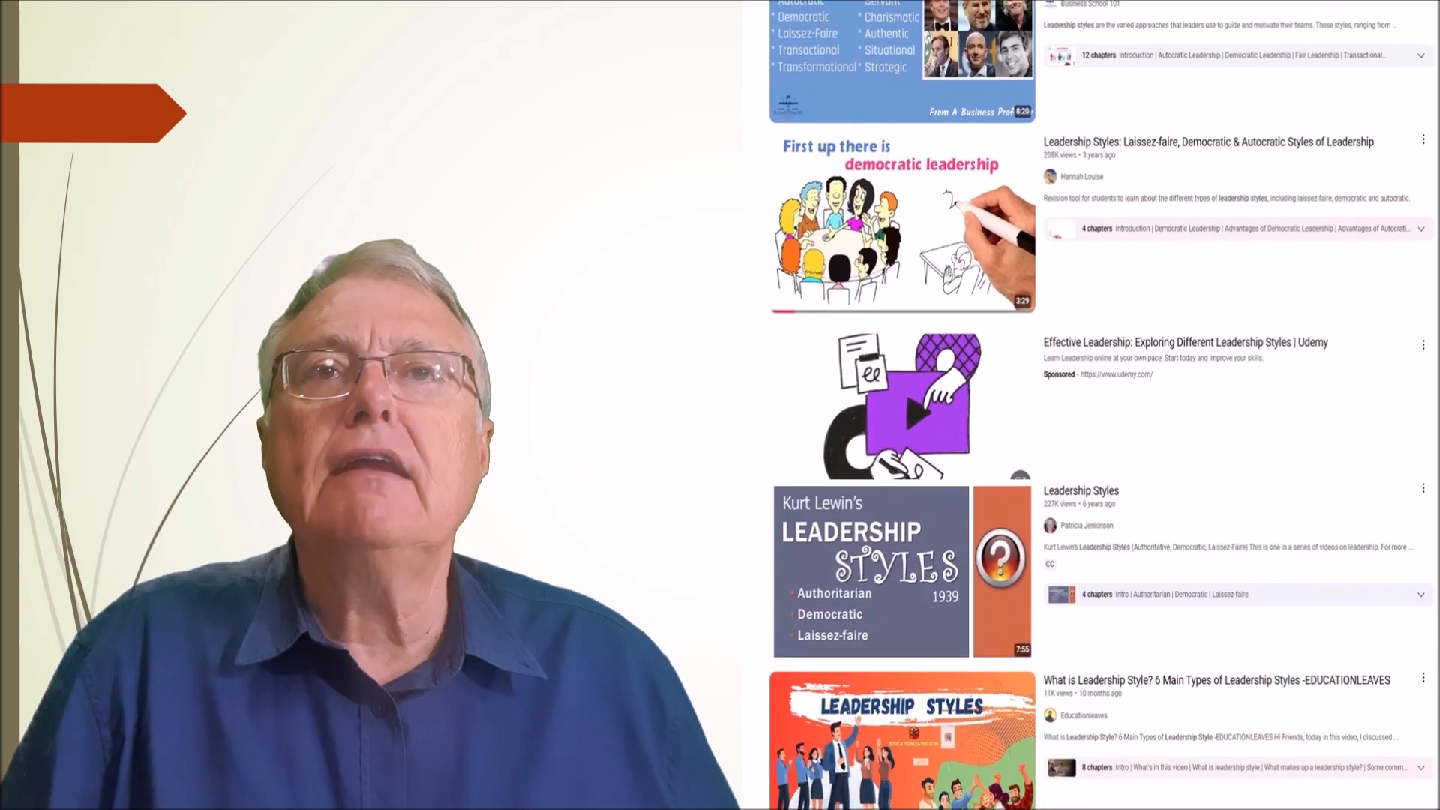
scroll(down, 3)
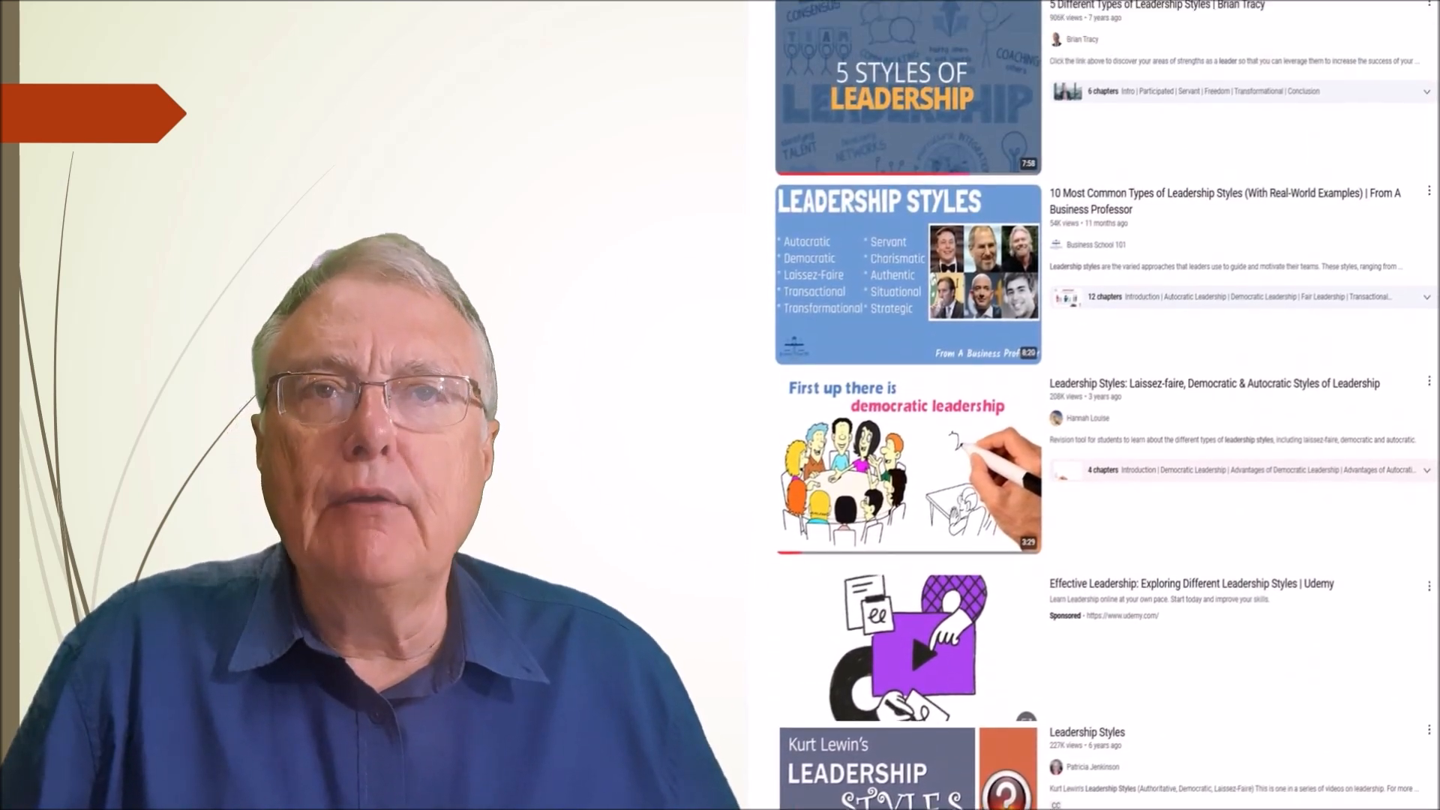
scroll(down, 3)
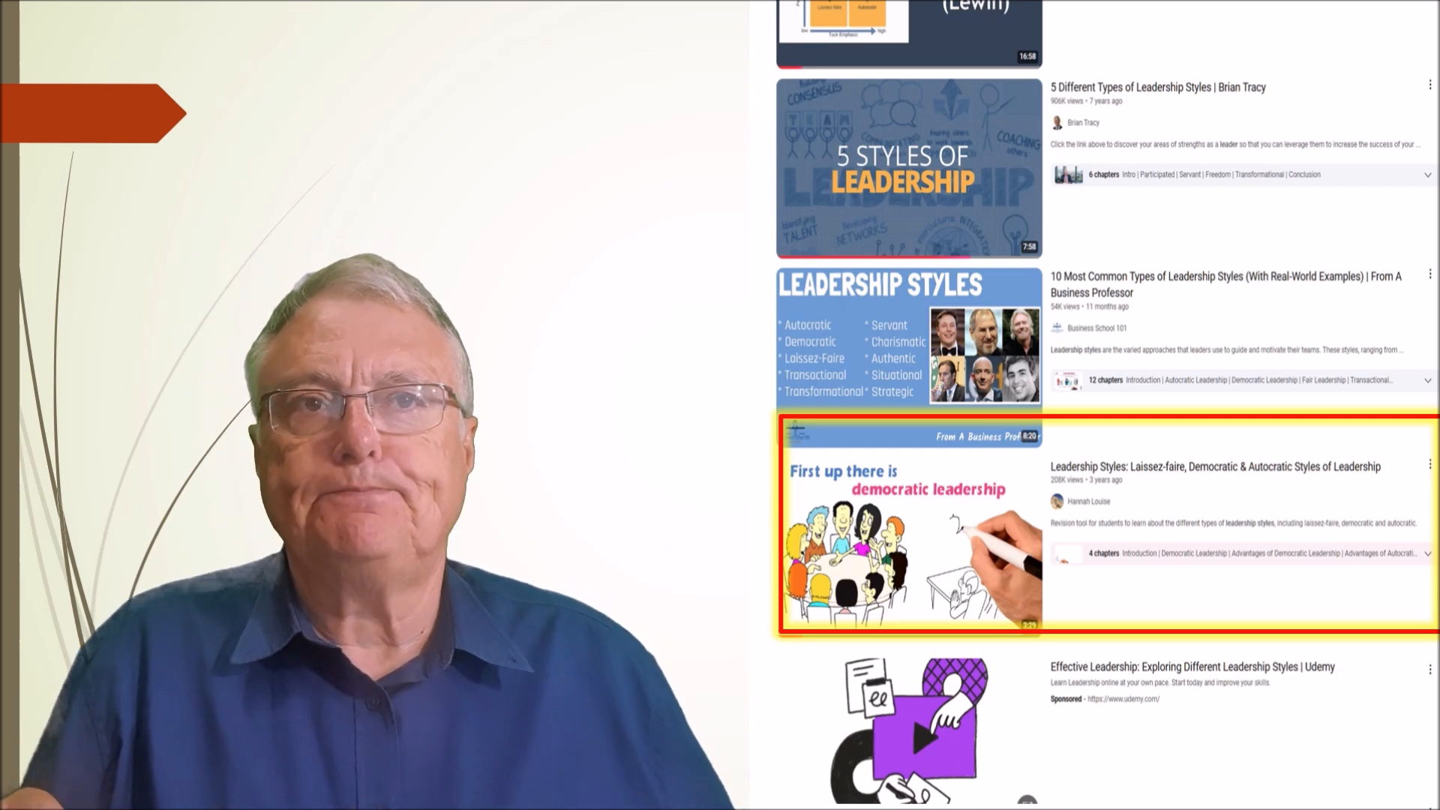
click(909, 528)
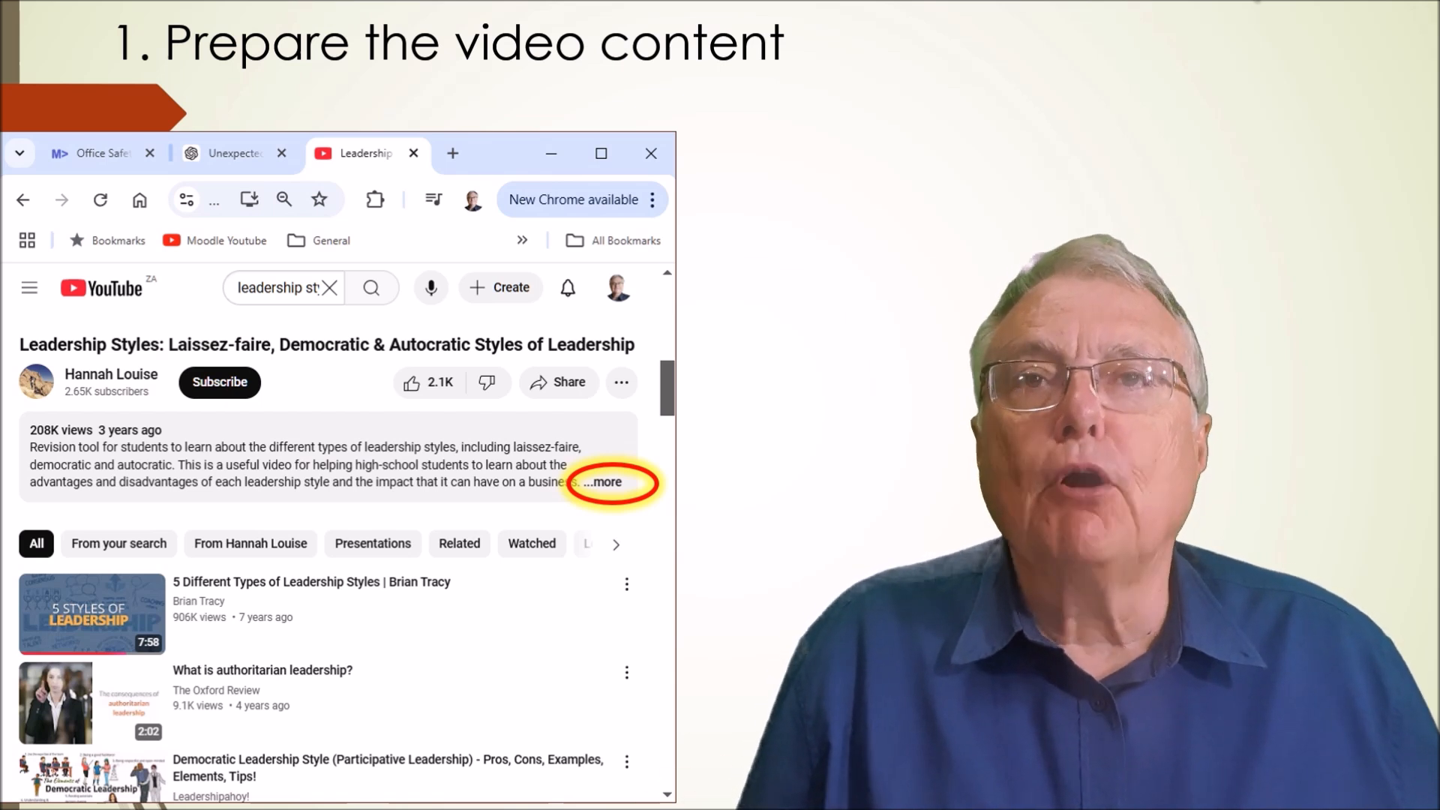
Expand the video's '...more' description and show its transcript
click(603, 481)
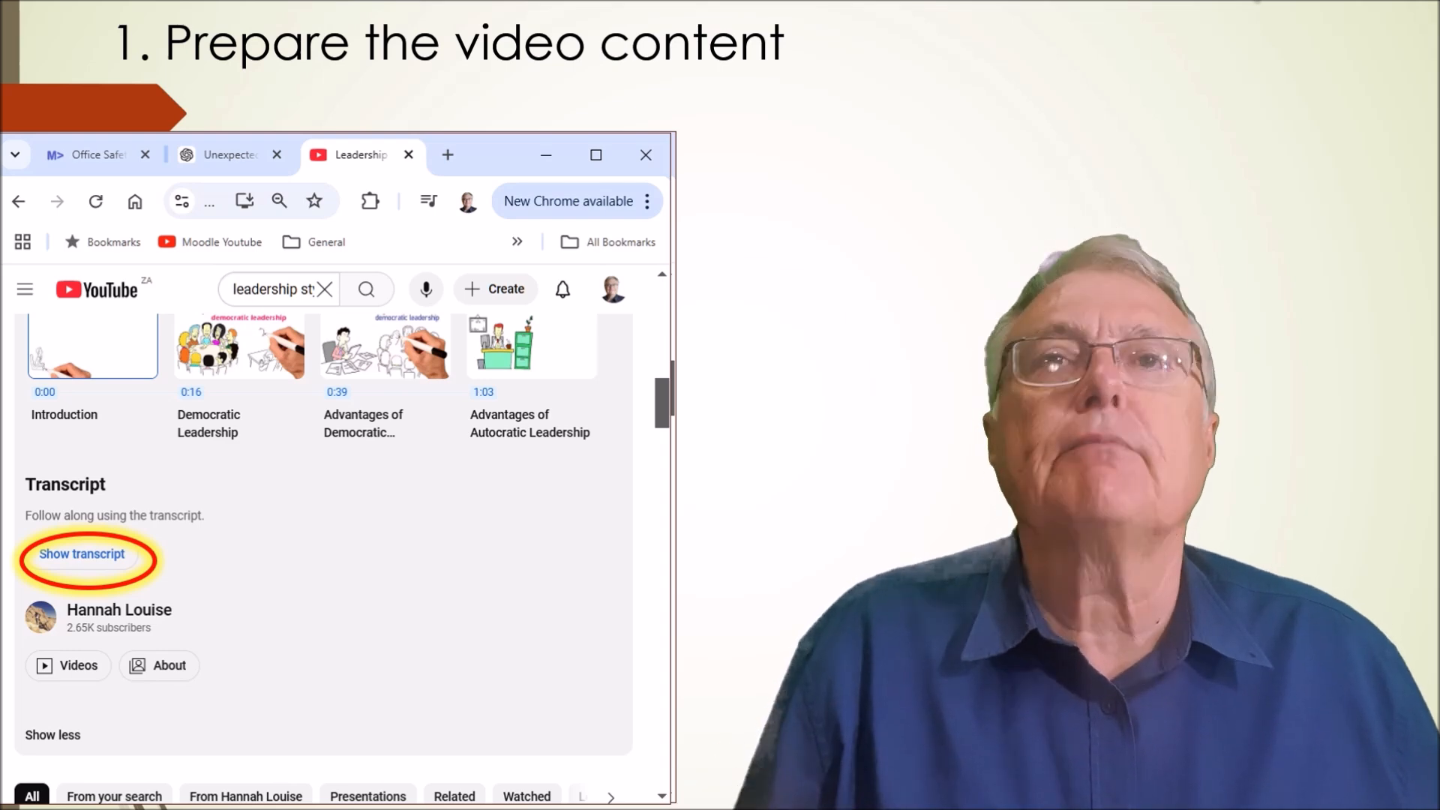
click(81, 554)
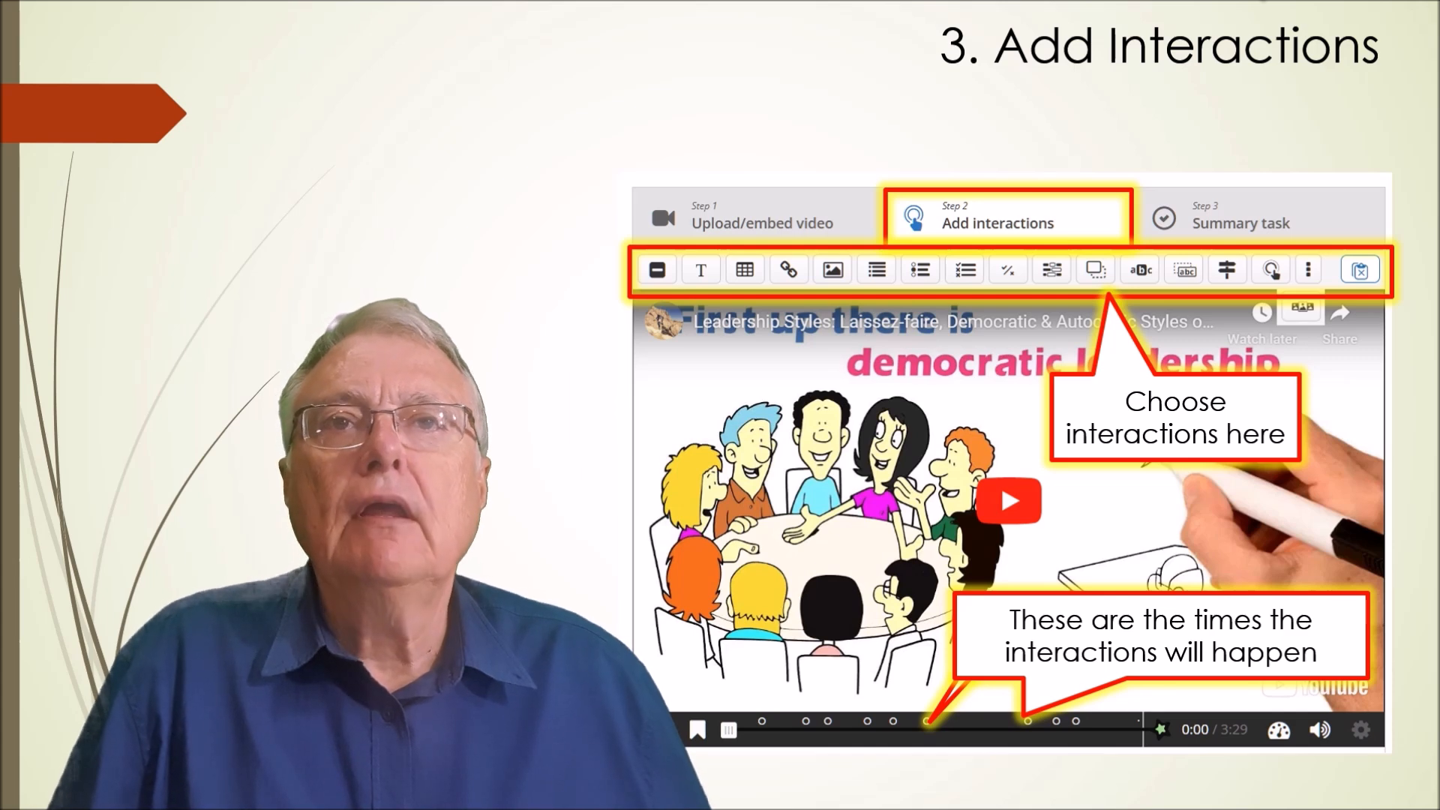
Select an interaction type from the Step 2 'Add interactions' toolbar
click(965, 265)
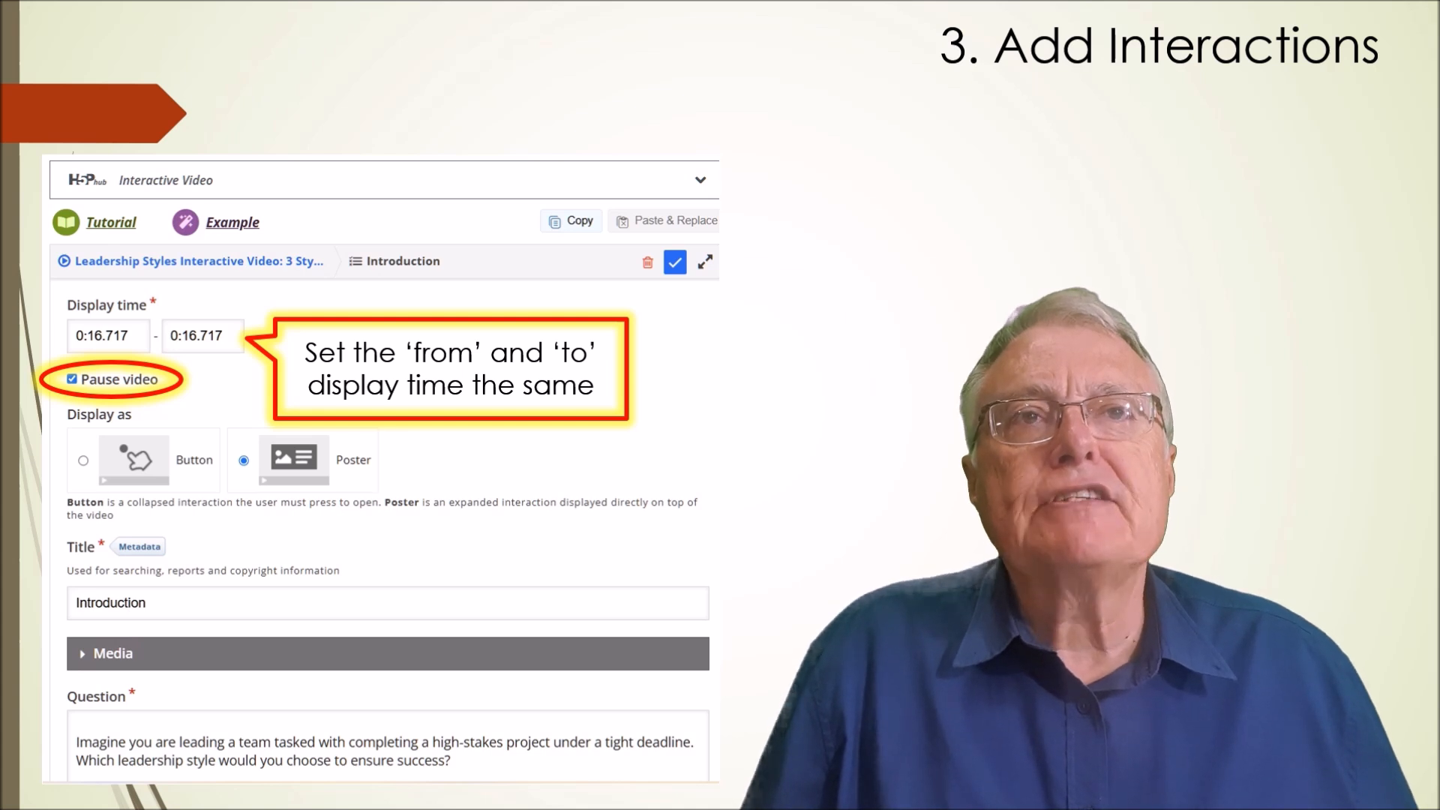
Set the Introduction poster to display at 0:16.717 with Pause video enabled
click(294, 459)
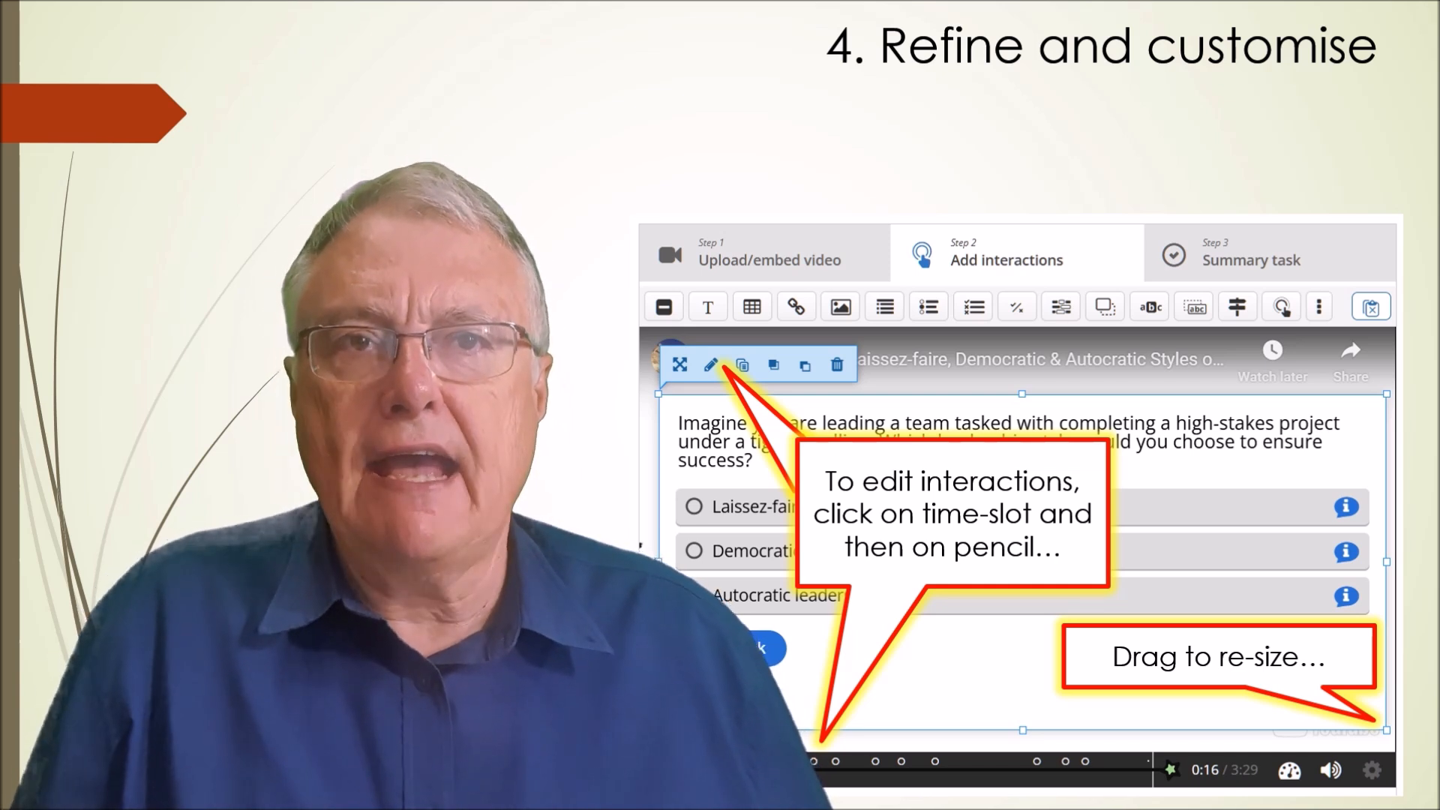
Resize the 0:16 leadership question poster to cover the video frame
click(710, 365)
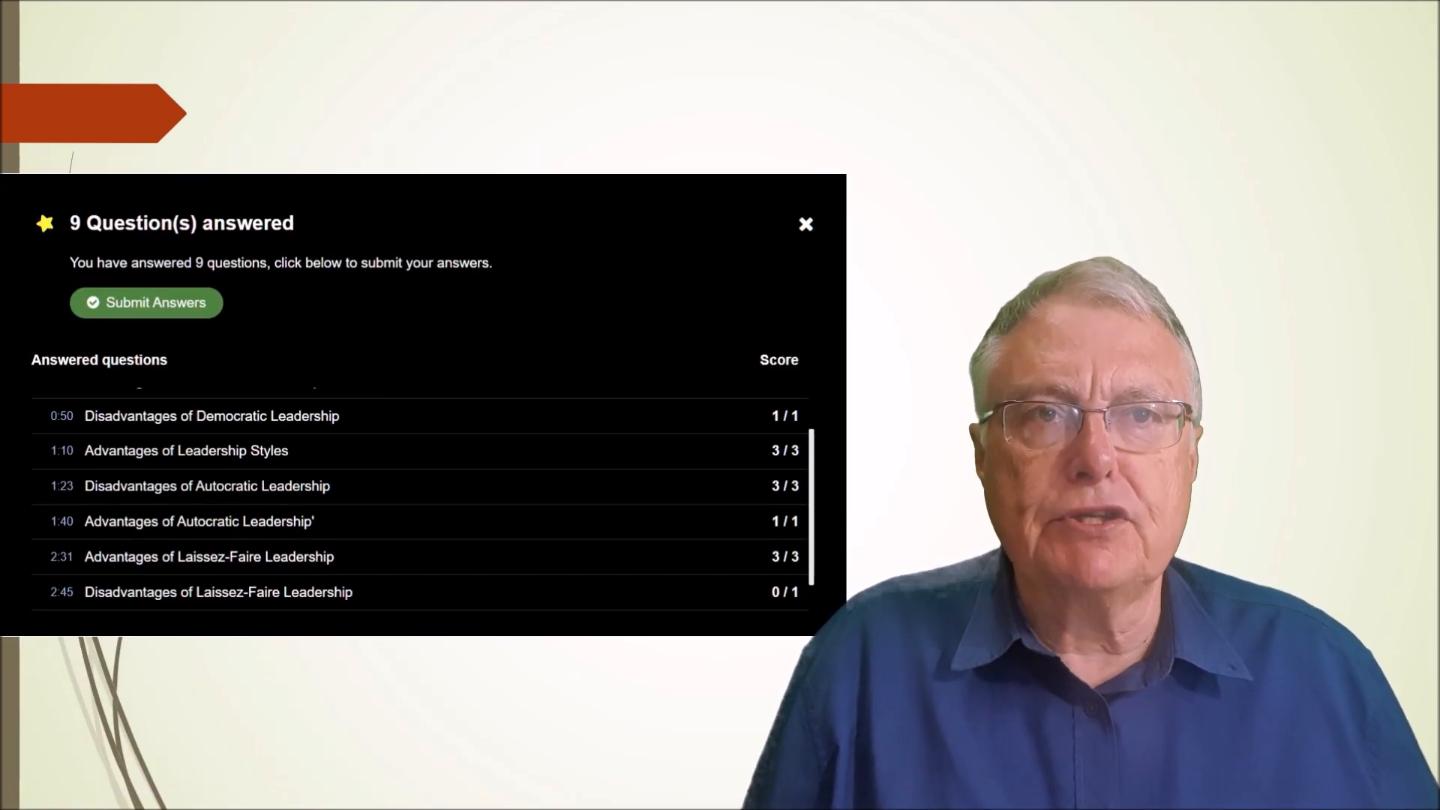
Submit answers and scroll the gradebook report showing 14 out of 20
click(146, 302)
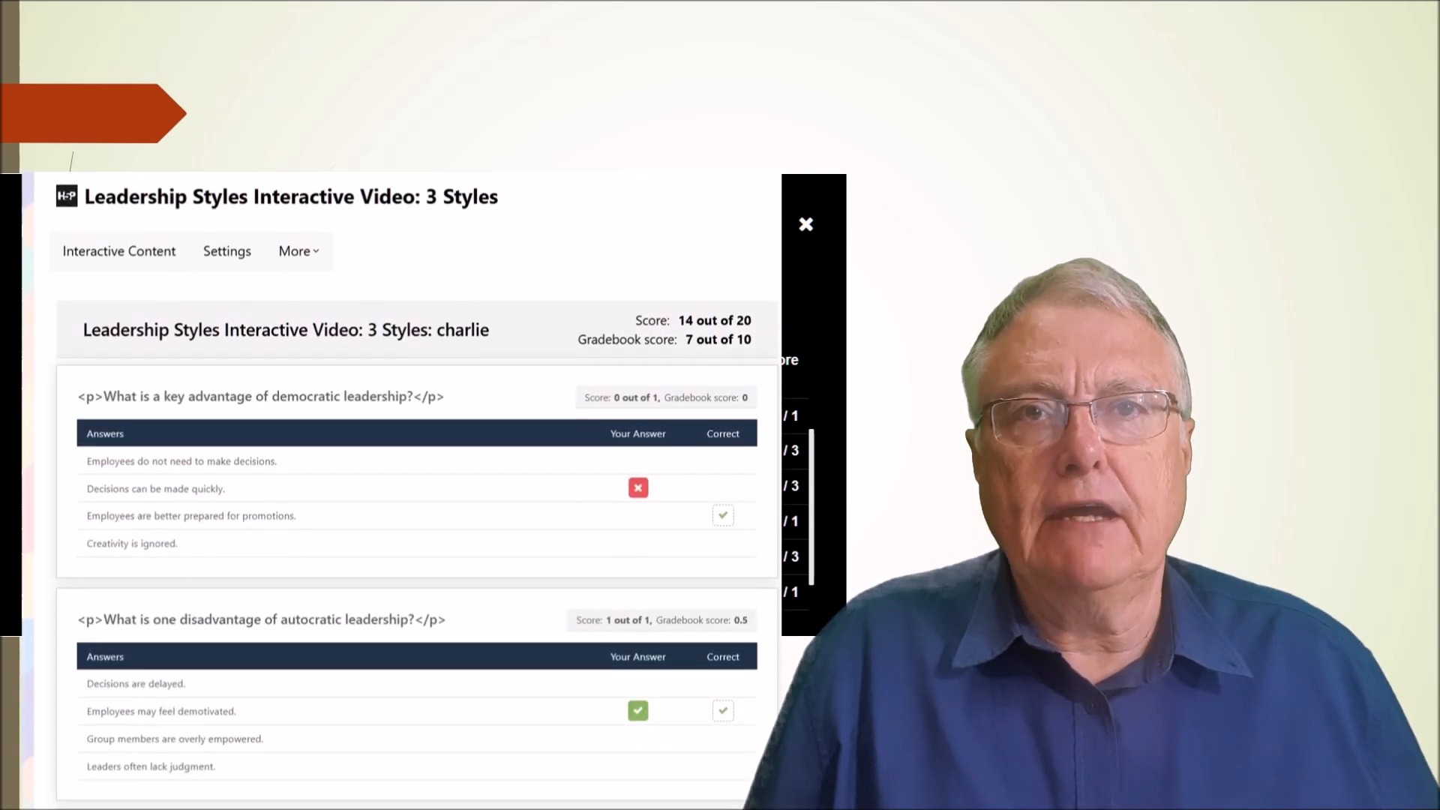
scroll(down, 3)
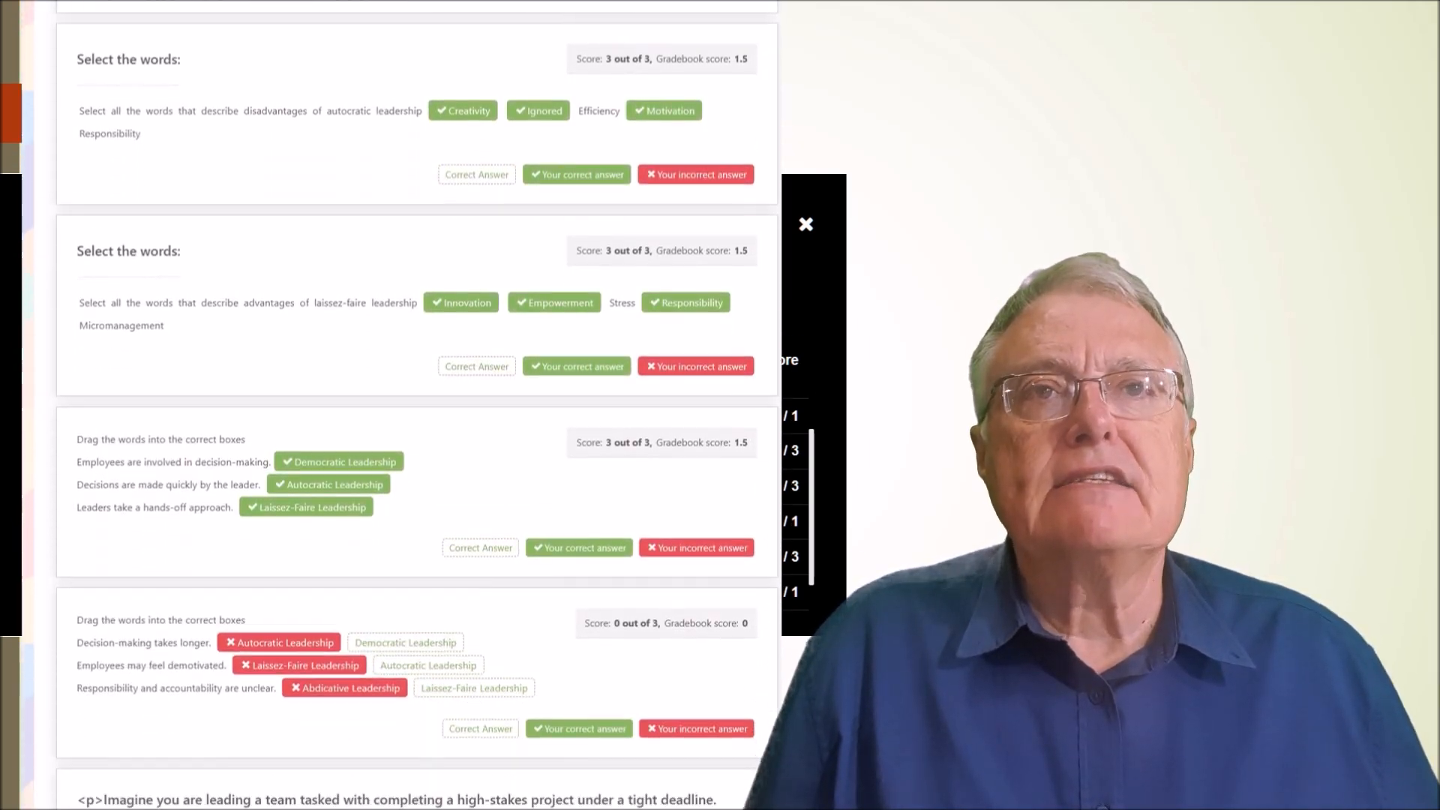
scroll(down, 3)
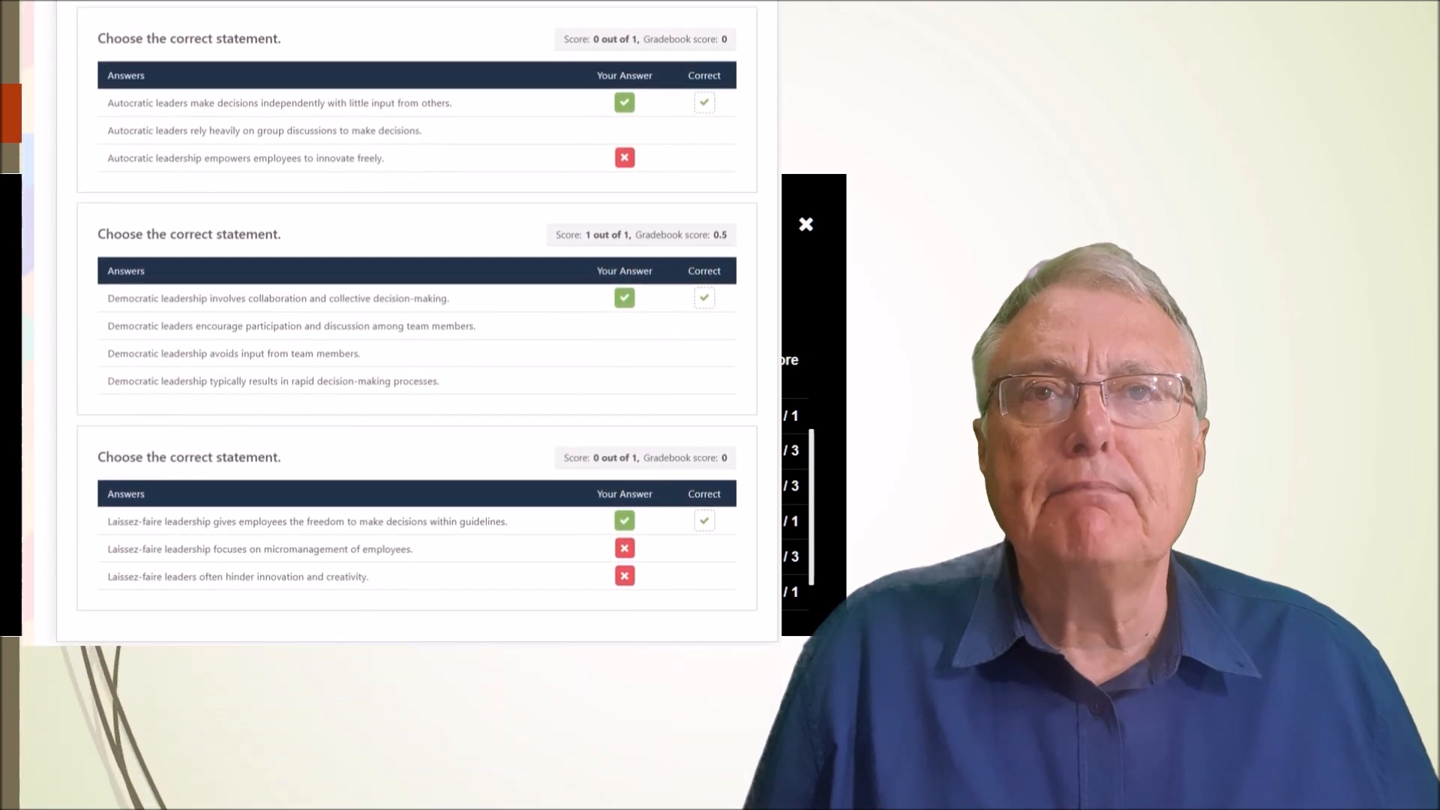
scroll(down, 3)
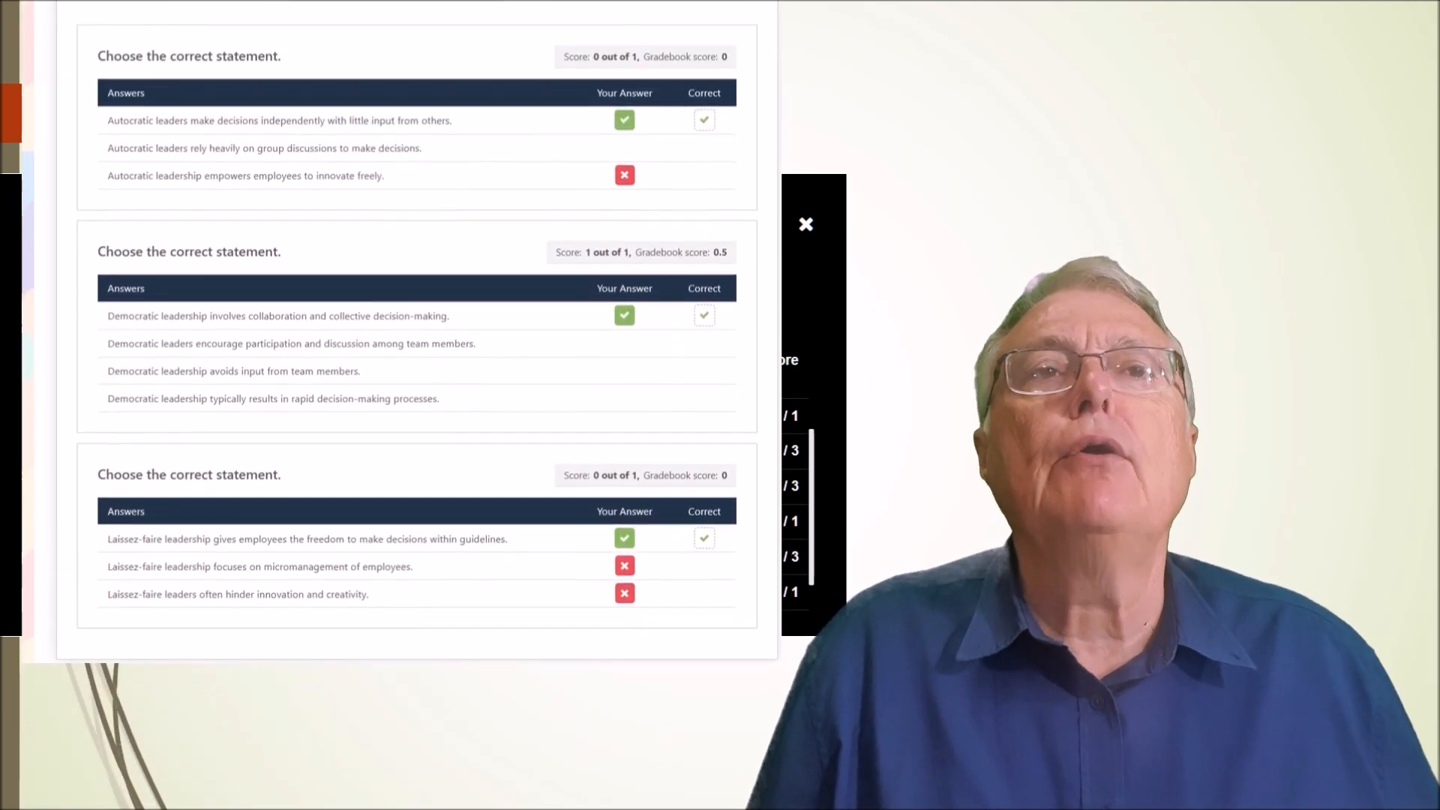